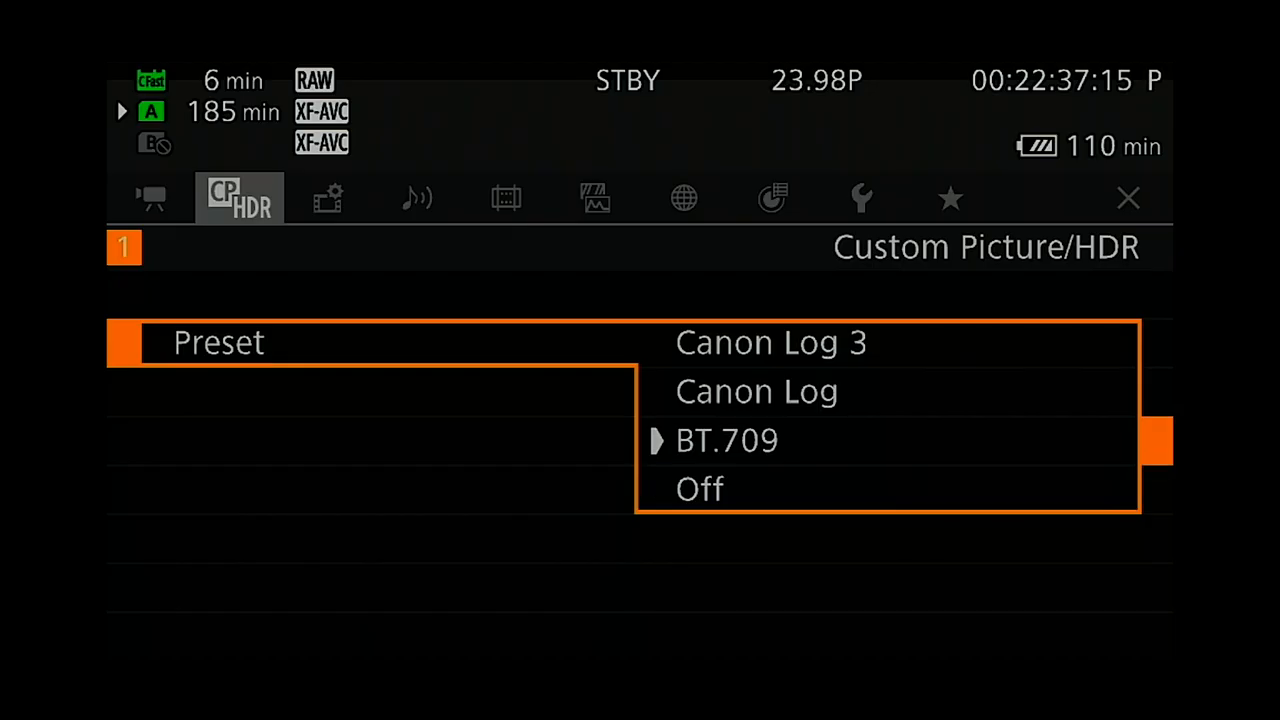
Step: Select Canon Log 3 as the Custom Picture/HDR preset on the Canon C200
{"action": "left_click", "coordinate": [772, 342]}
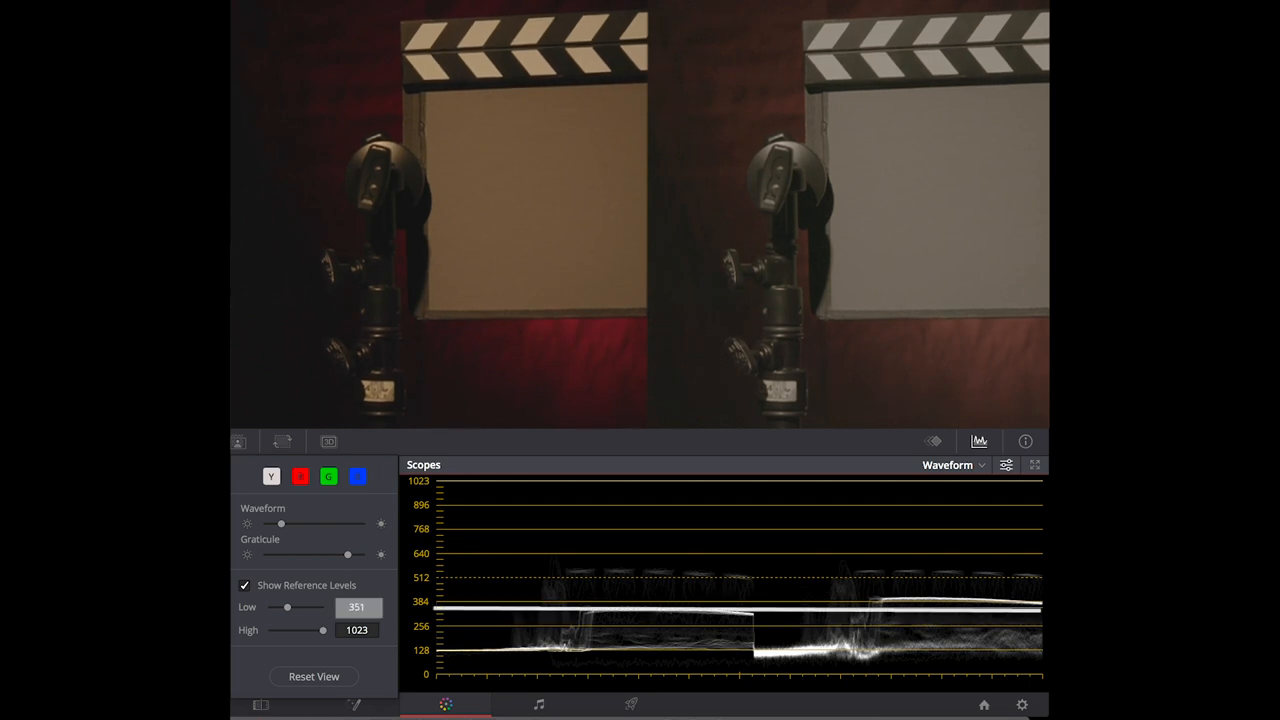
Step: Raise the waveform's Low reference level from 351 to 407 to mark the grey card
{"action": "left_click_drag", "start_coordinate": [288, 608], "coordinate": [296, 608]}
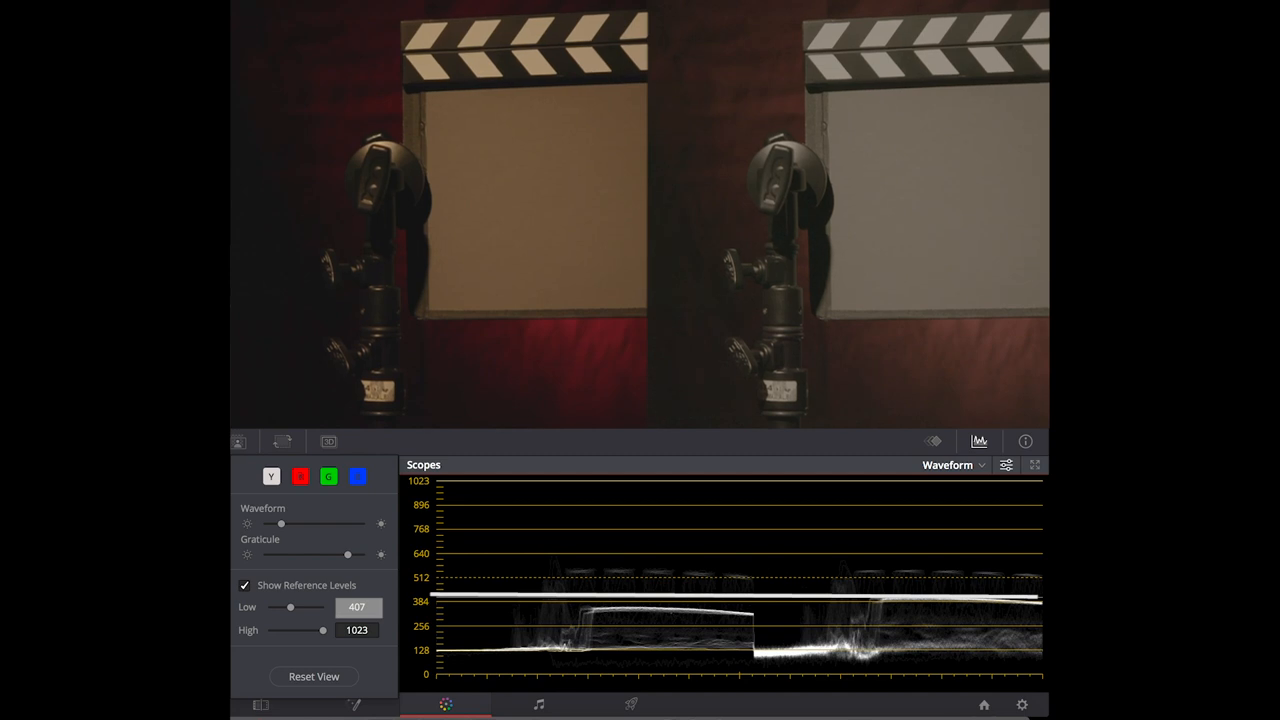